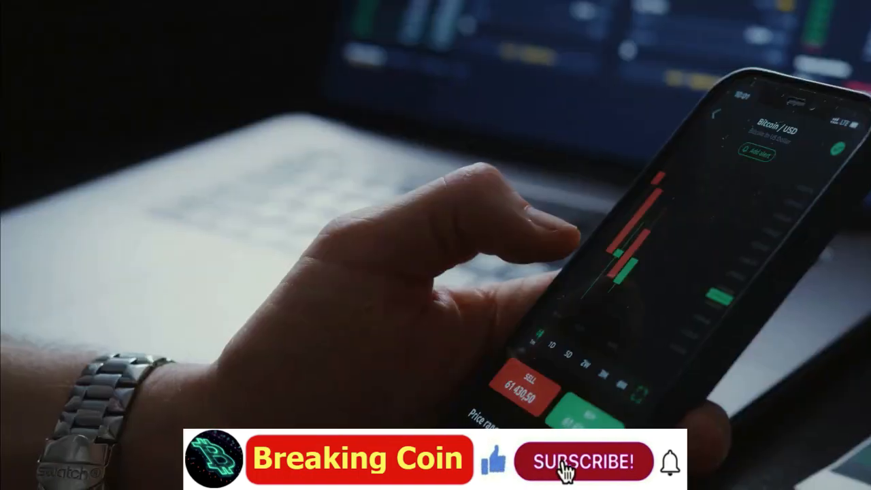
left_click(583, 460)
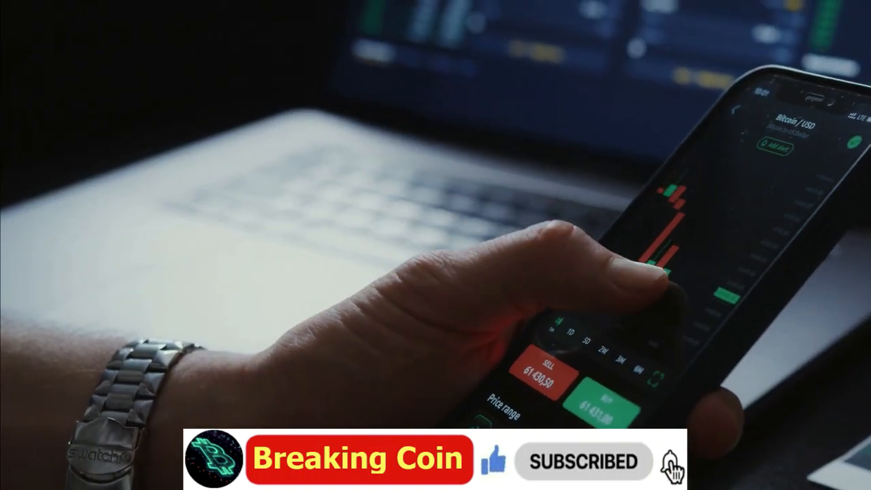